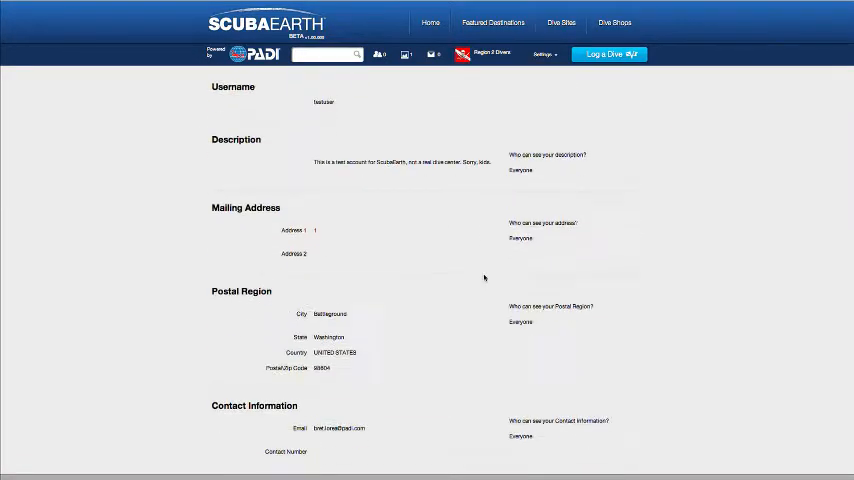
- Change the dive shop profile's Measurement Type from Metric to Imperial and save
{"action": "scroll", "scroll_direction": "down", "scroll_amount": 3}
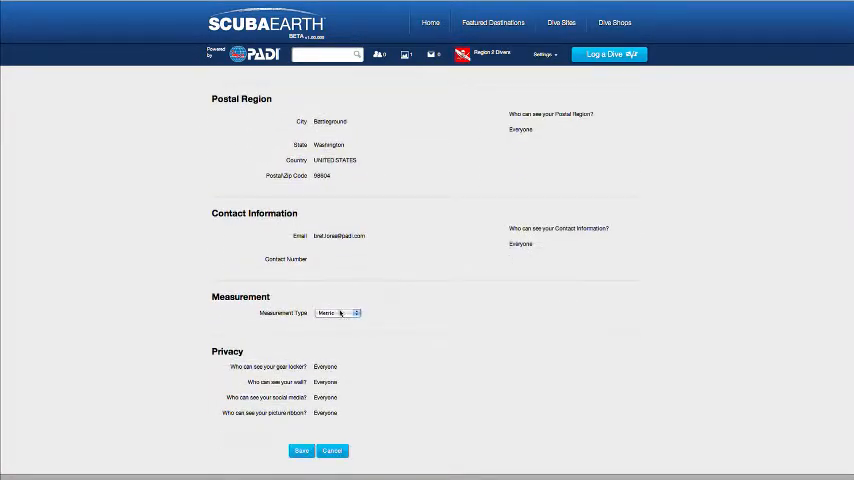
{"action": "left_click", "coordinate": [337, 313]}
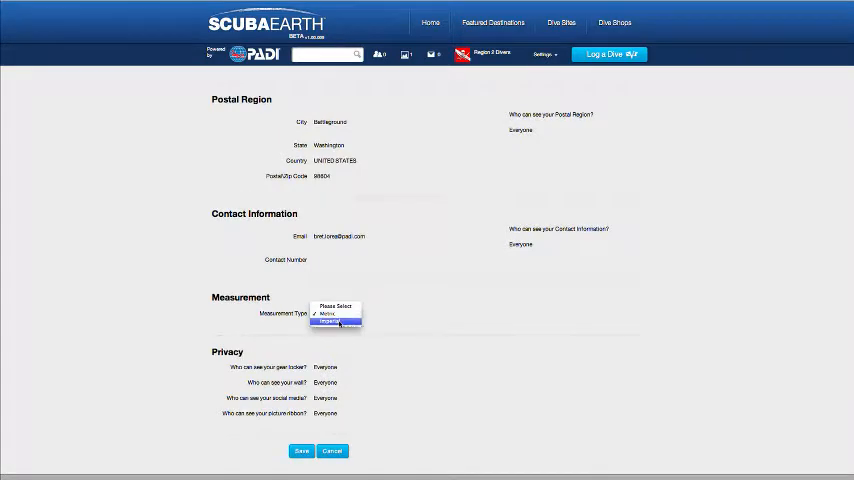
{"action": "left_click", "coordinate": [329, 321]}
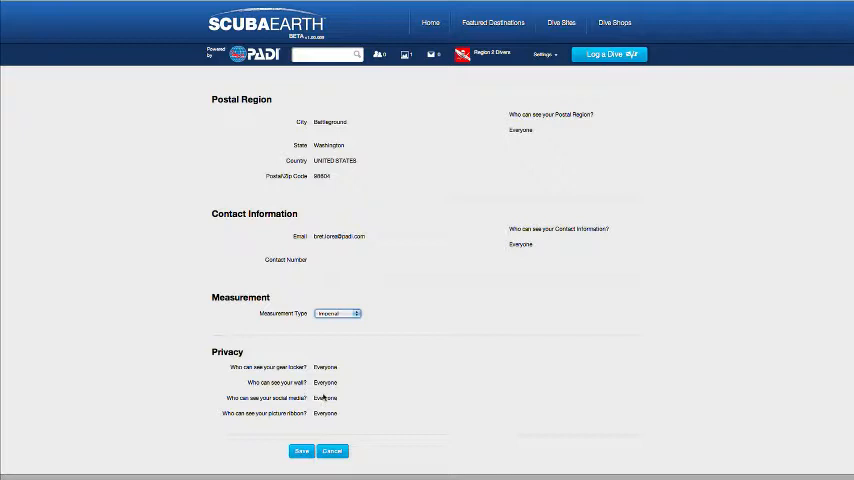
{"action": "left_click", "coordinate": [302, 450]}
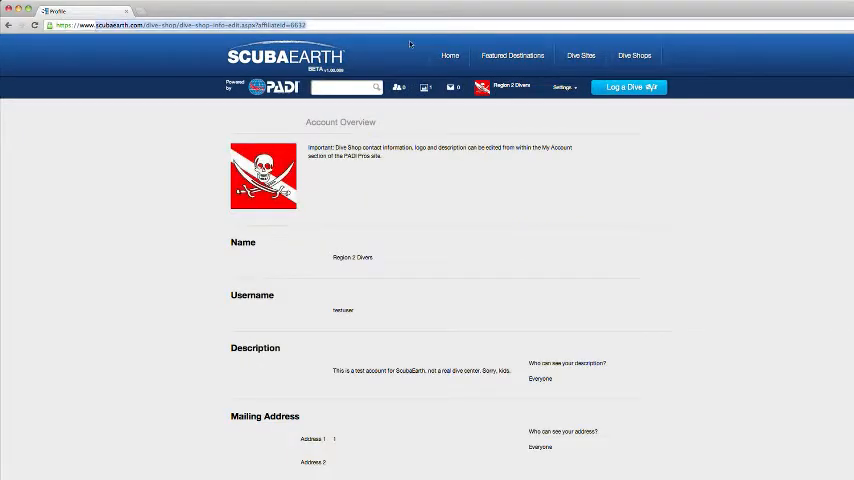
- Load the padi.com Contact Us page and scroll down to Contact a PADI Office
{"action": "type", "text": "https://www.padi.com/scuba/call-to-actions/contact-us/default.aspx"}
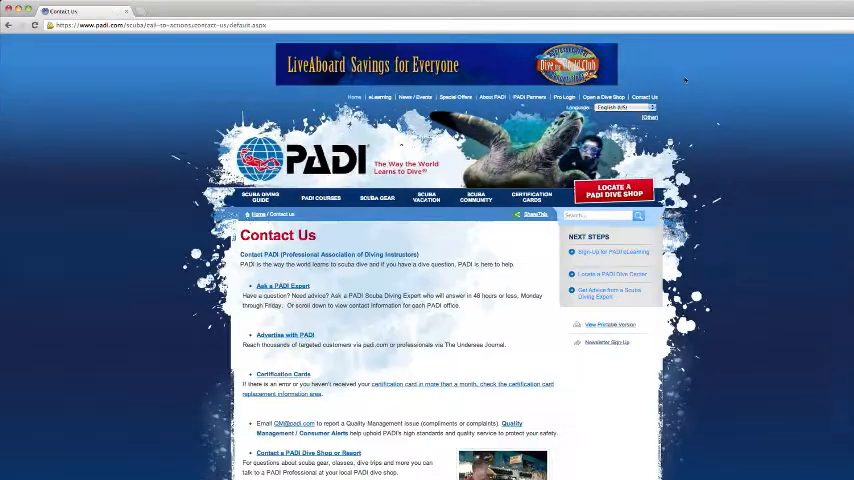
{"action": "scroll", "scroll_direction": "down", "scroll_amount": 3}
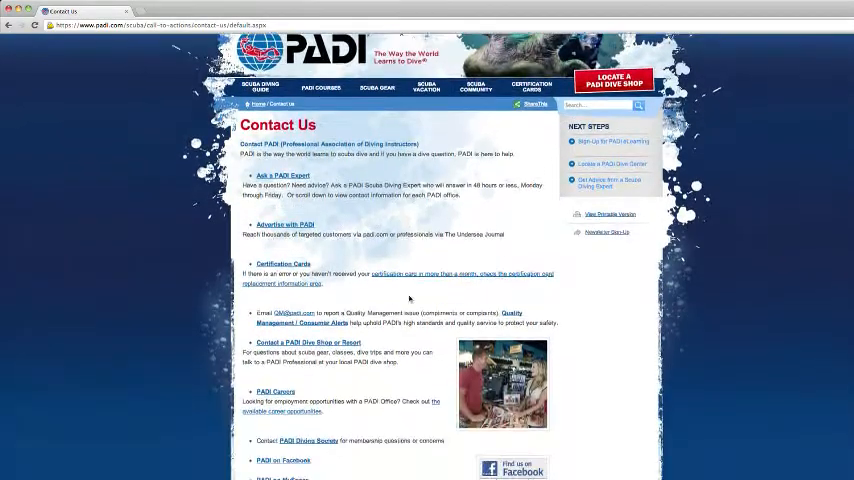
{"action": "scroll", "scroll_direction": "down", "scroll_amount": 3}
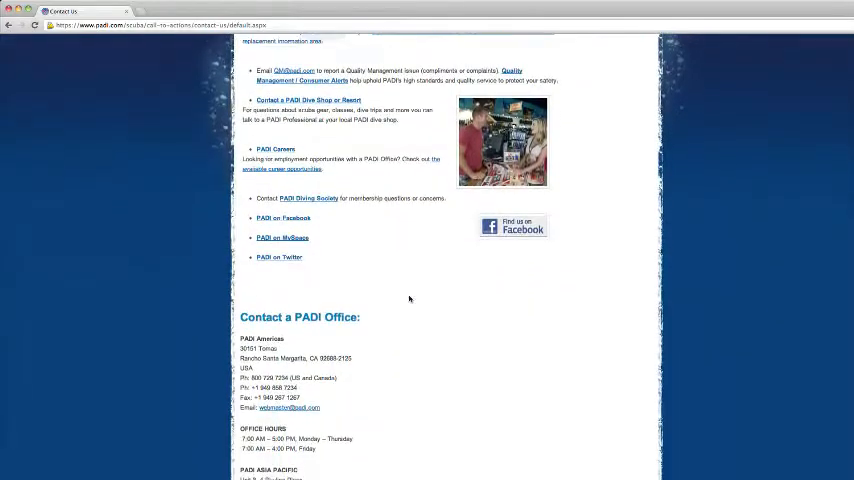
{"action": "scroll", "scroll_direction": "down", "scroll_amount": 3}
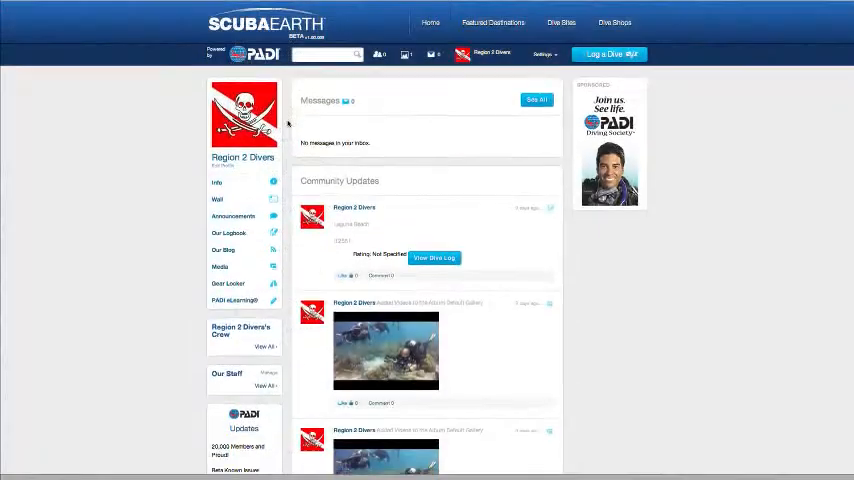
- Scroll down the Region 2 Divers community updates feed to the PADI Updates links
{"action": "scroll", "scroll_direction": "down", "scroll_amount": 3}
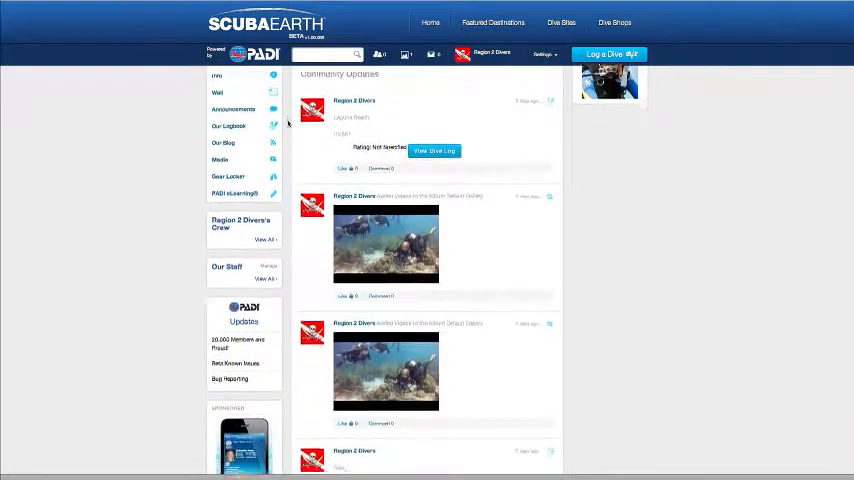
{"action": "scroll", "scroll_direction": "down", "scroll_amount": 3}
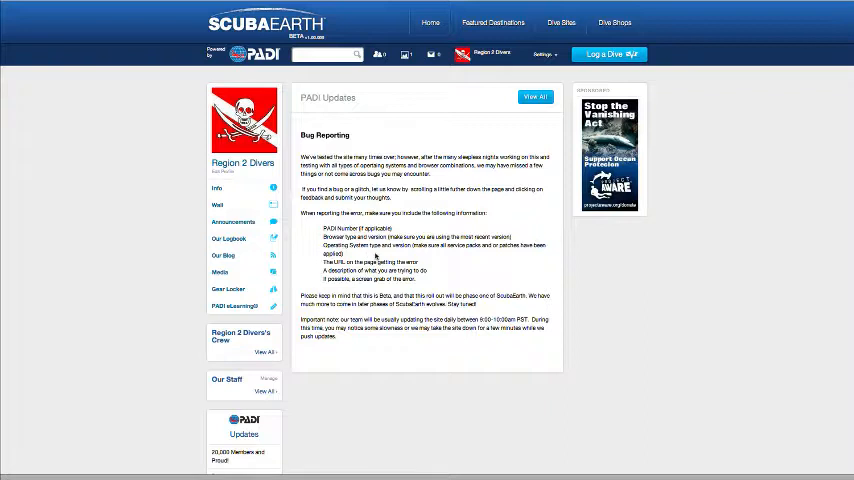
- Scroll through the Bug Reporting post to the footer and open Feedback/Ideas
{"action": "scroll", "scroll_direction": "down", "scroll_amount": 3}
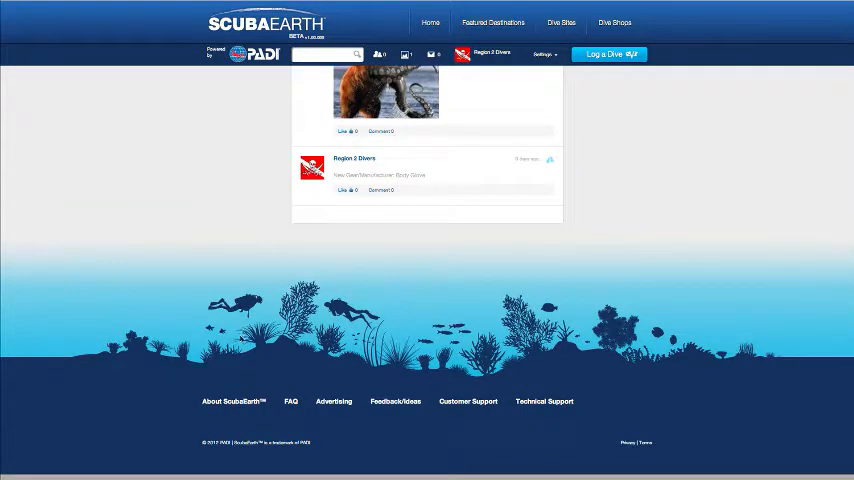
{"action": "left_click", "coordinate": [395, 401]}
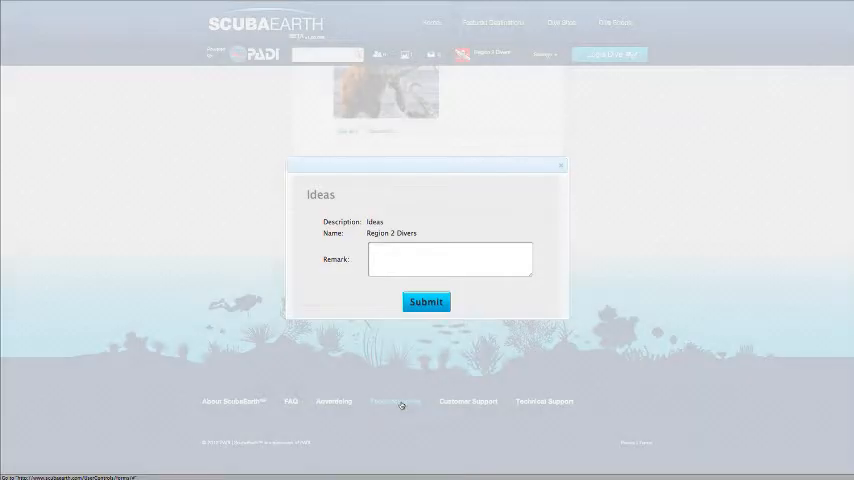